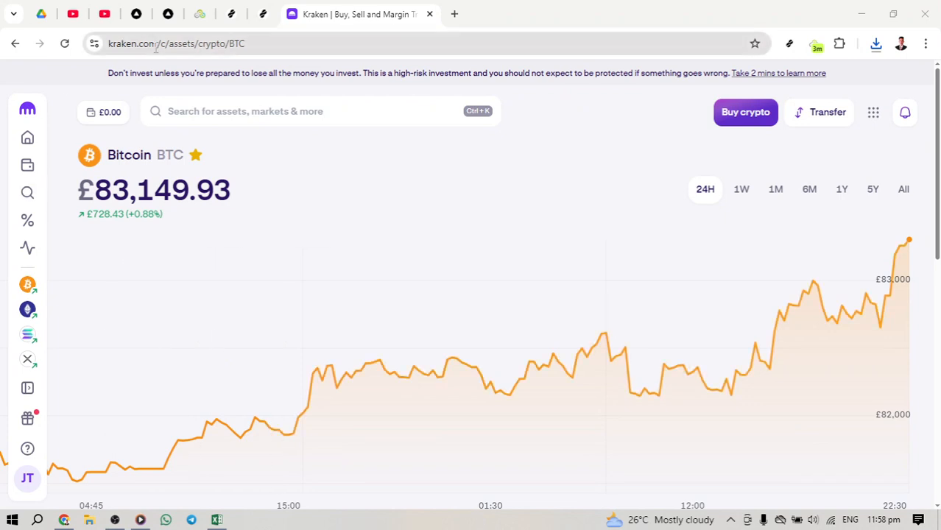
Choose Withdraw from Kraken's Transfer menu to list balances available for withdrawal.
left_click(176, 44)
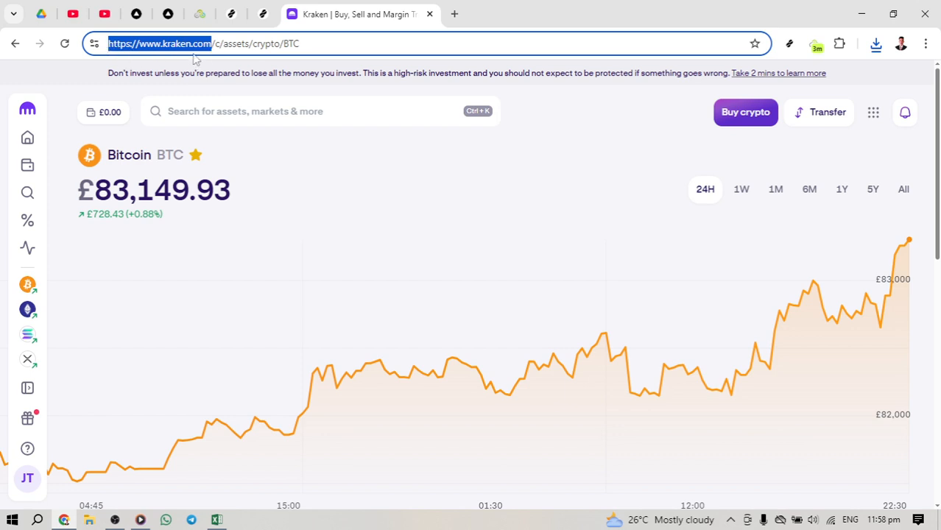
mouse_move(161, 60)
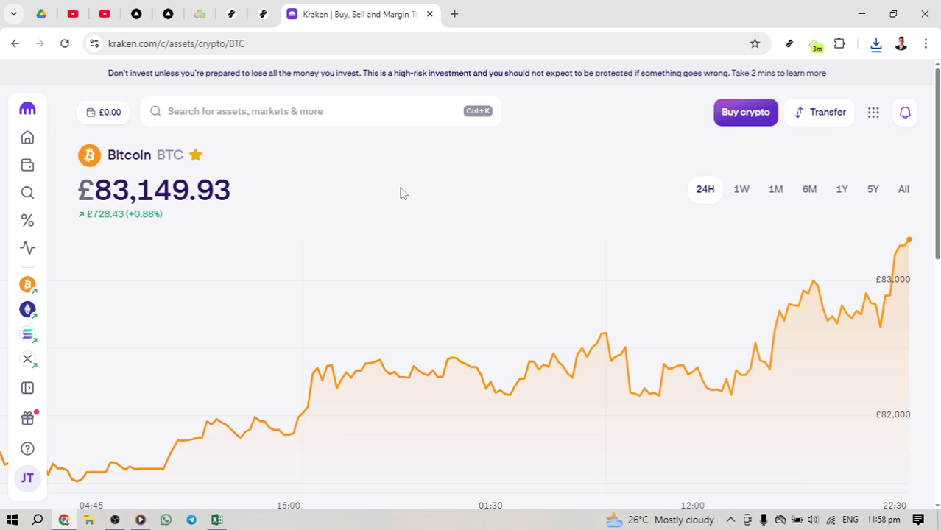
mouse_move(820, 117)
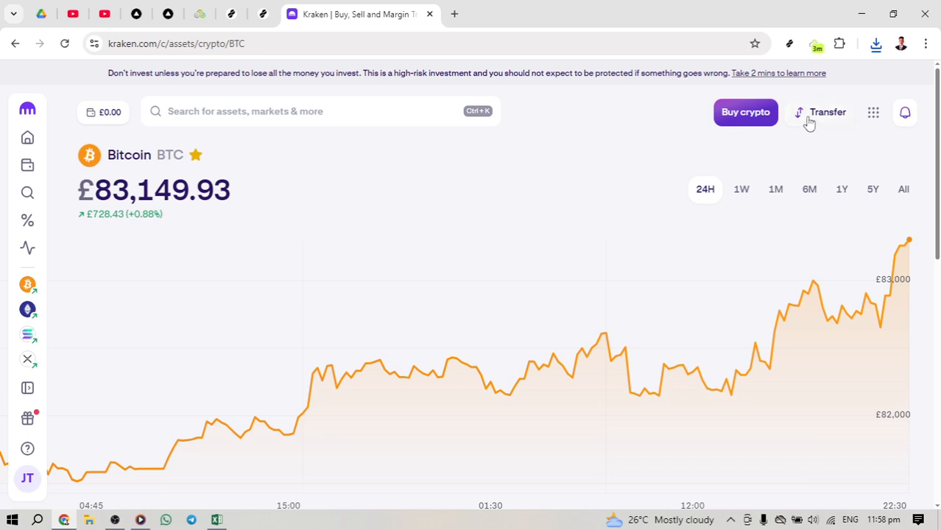
left_click(827, 112)
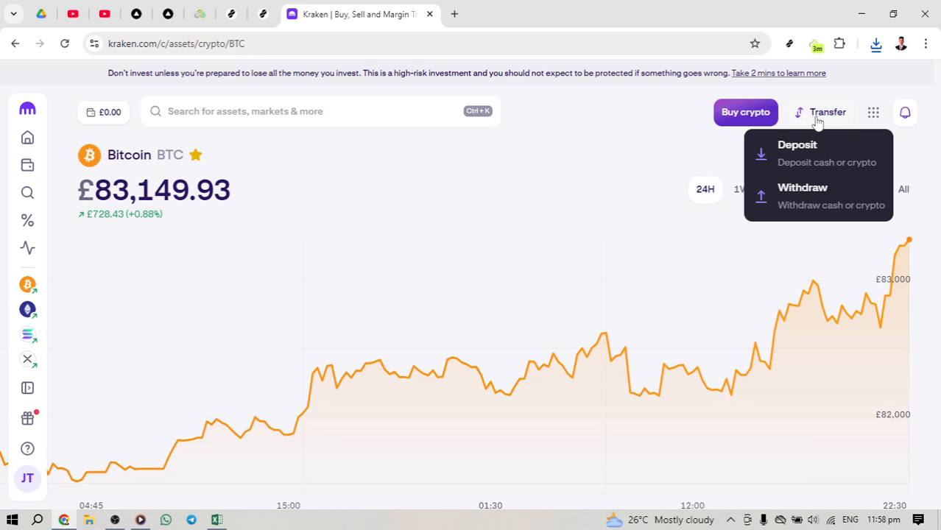
mouse_move(781, 197)
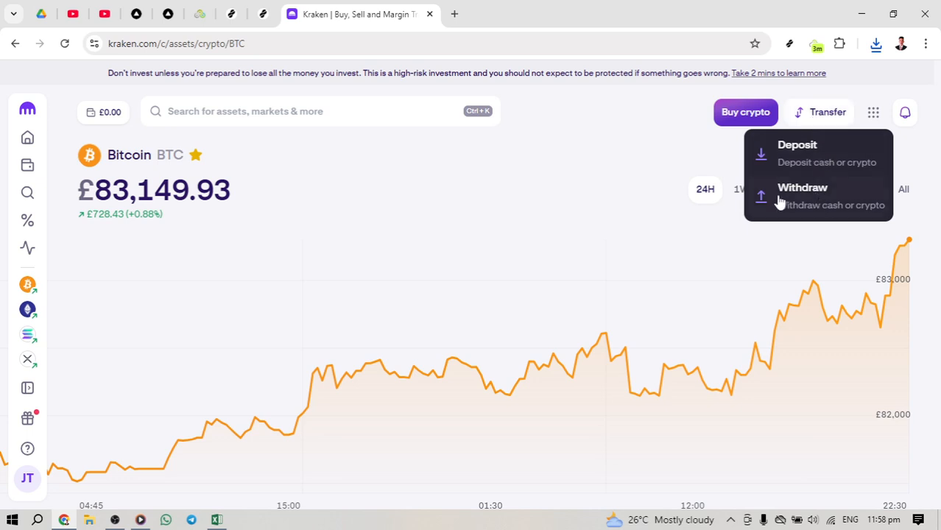
mouse_move(822, 202)
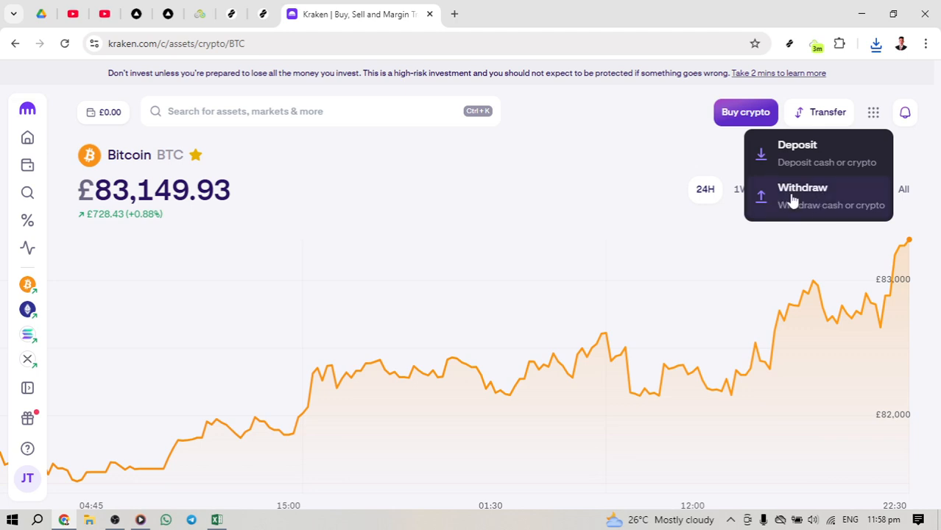
left_click(803, 187)
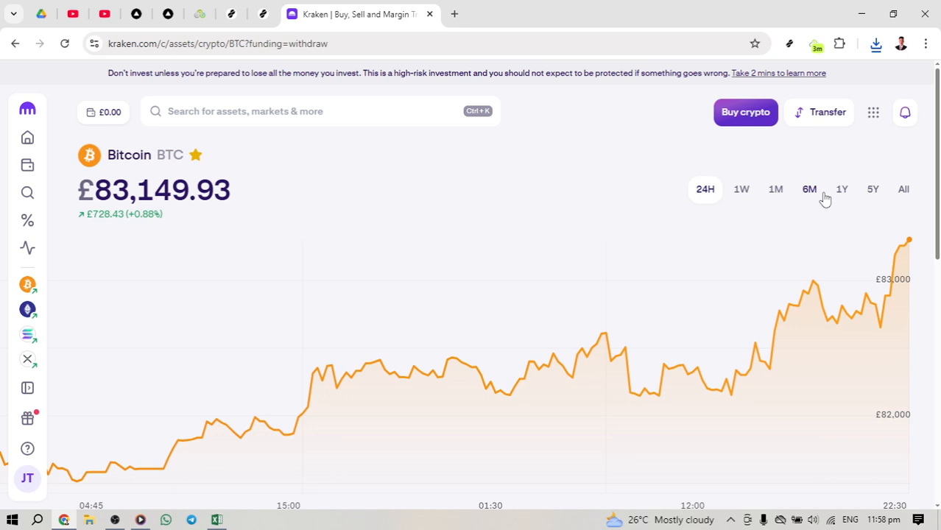
mouse_move(598, 121)
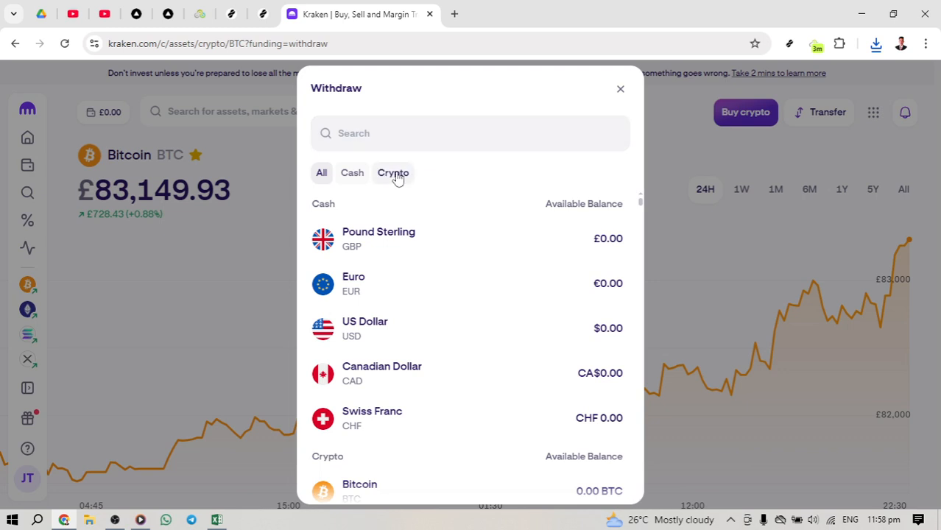
Filter the Withdraw list to Crypto and select XRP on the Ripple network.
left_click(393, 172)
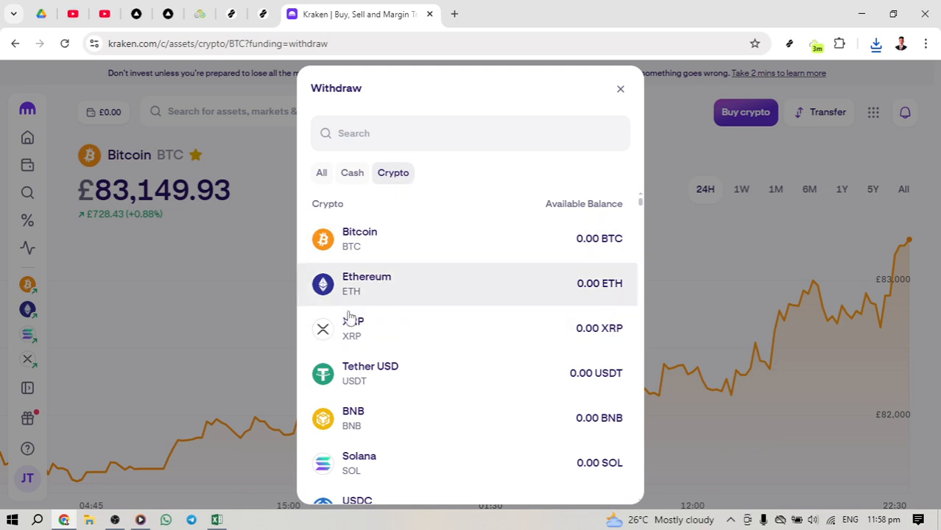
mouse_move(407, 332)
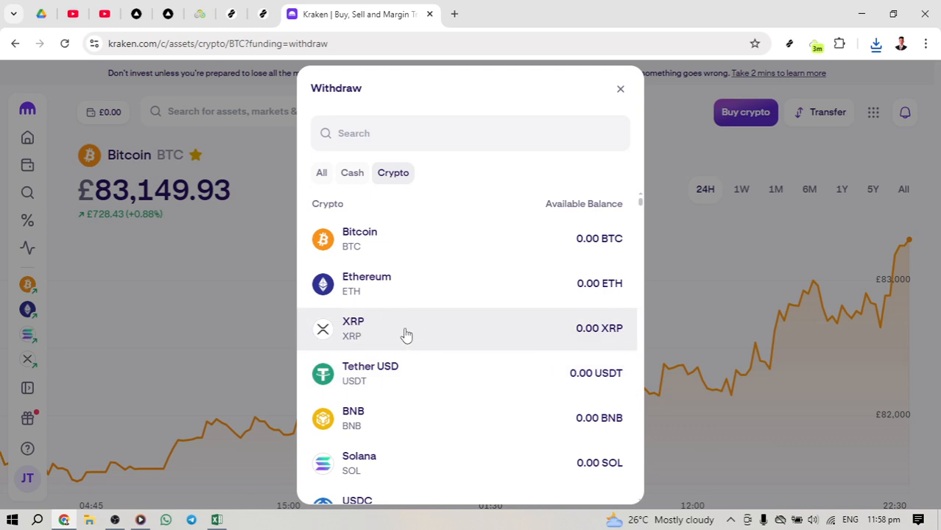
mouse_move(375, 395)
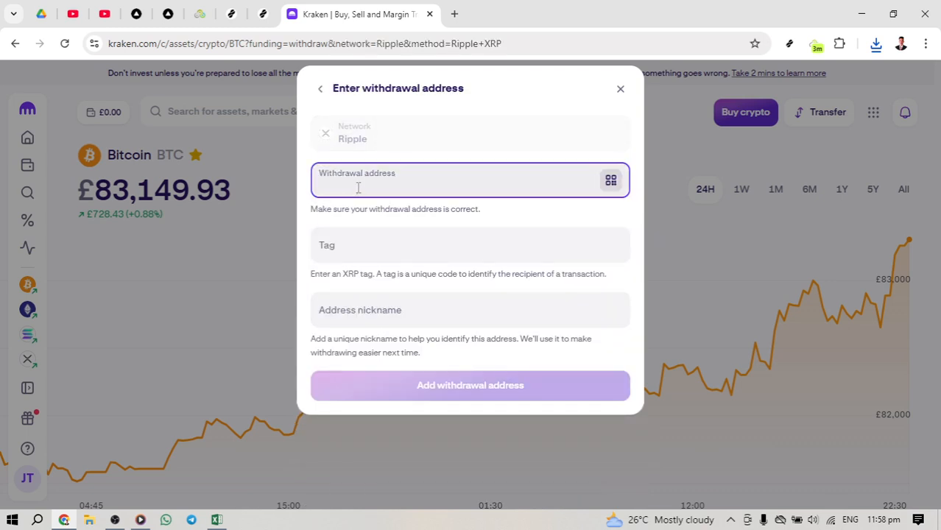
left_click(457, 179)
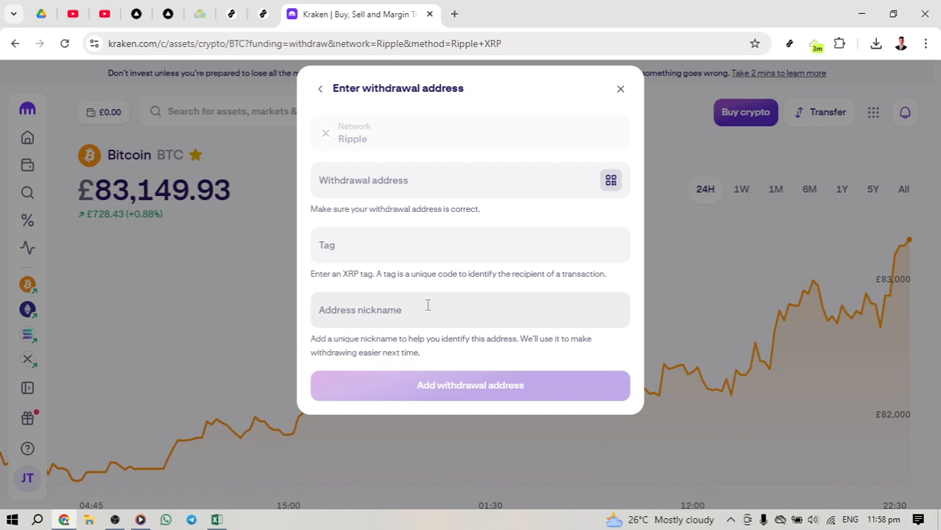
left_click(470, 309)
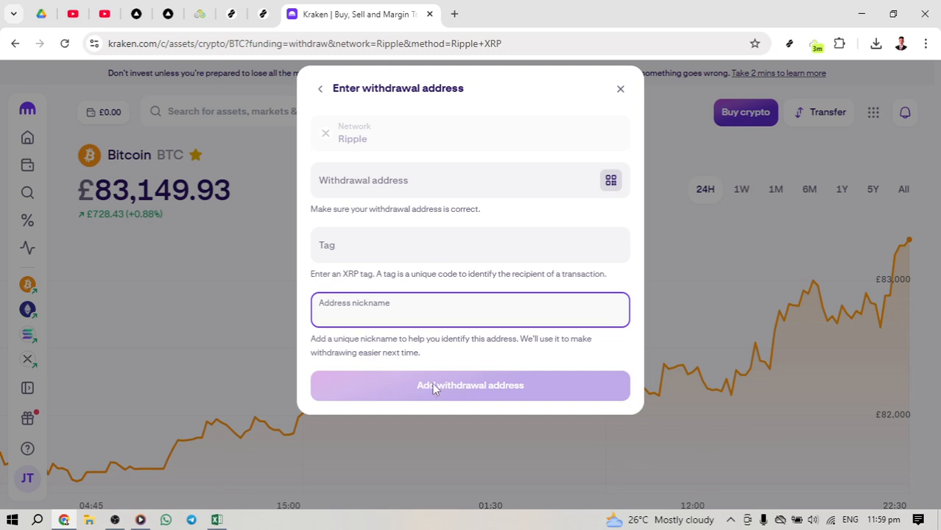
mouse_move(439, 386)
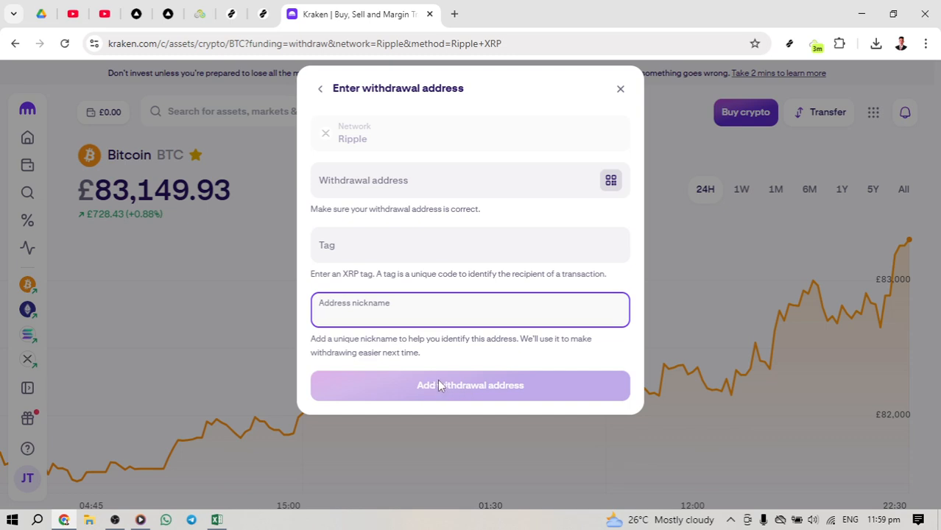
mouse_move(447, 383)
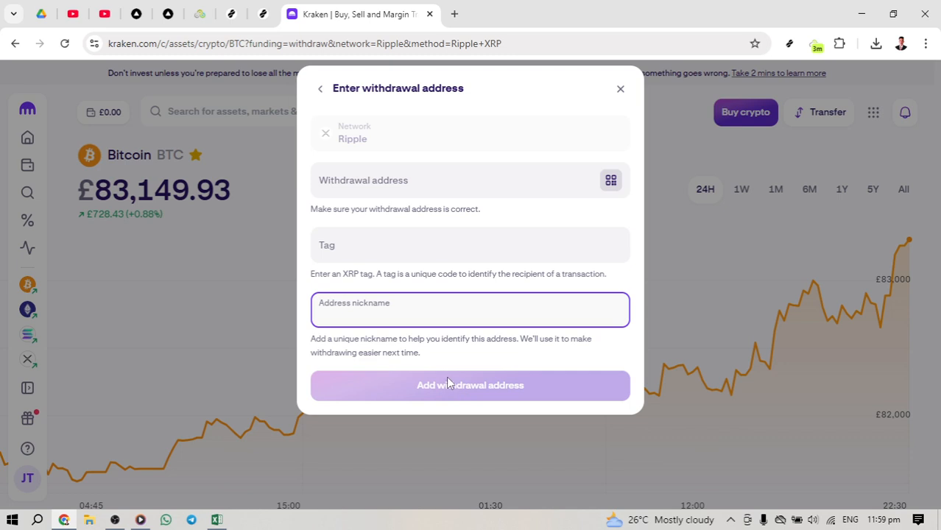
left_click(470, 309)
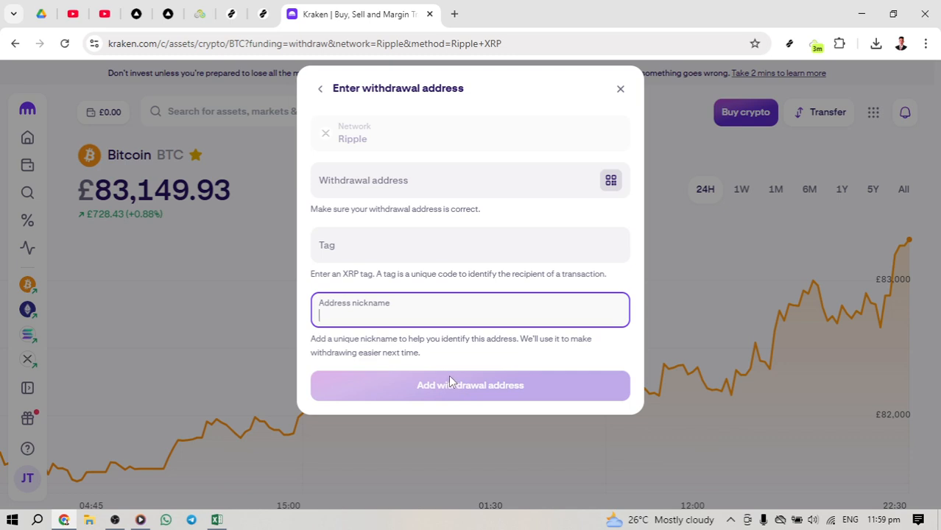
mouse_move(526, 395)
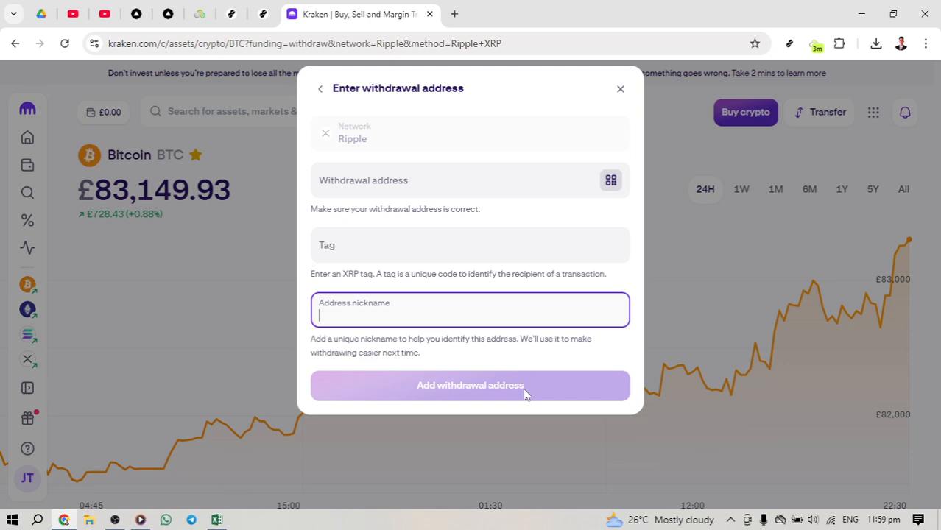
mouse_move(553, 385)
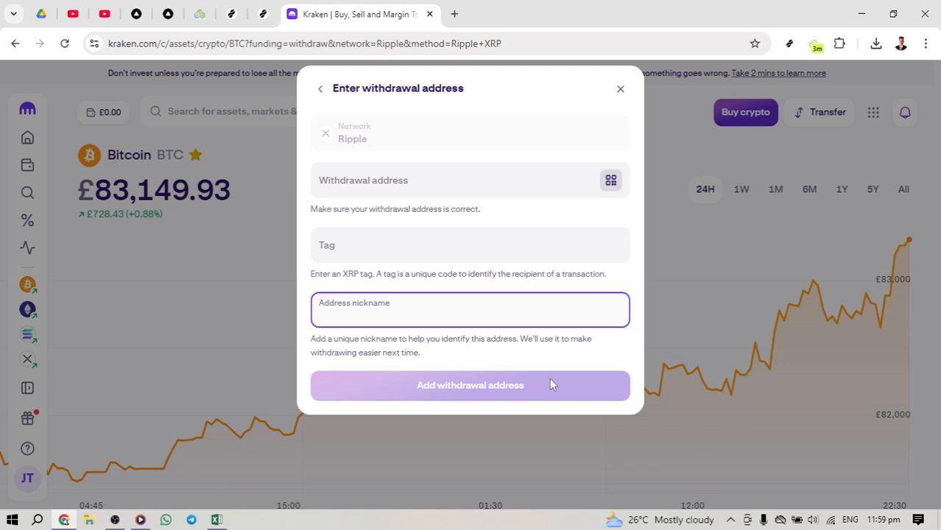
mouse_move(546, 382)
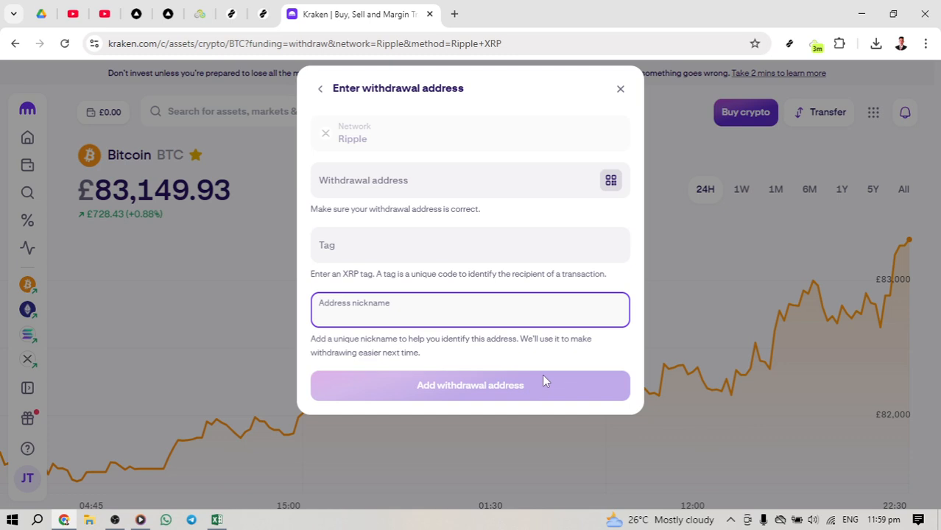
left_click(470, 309)
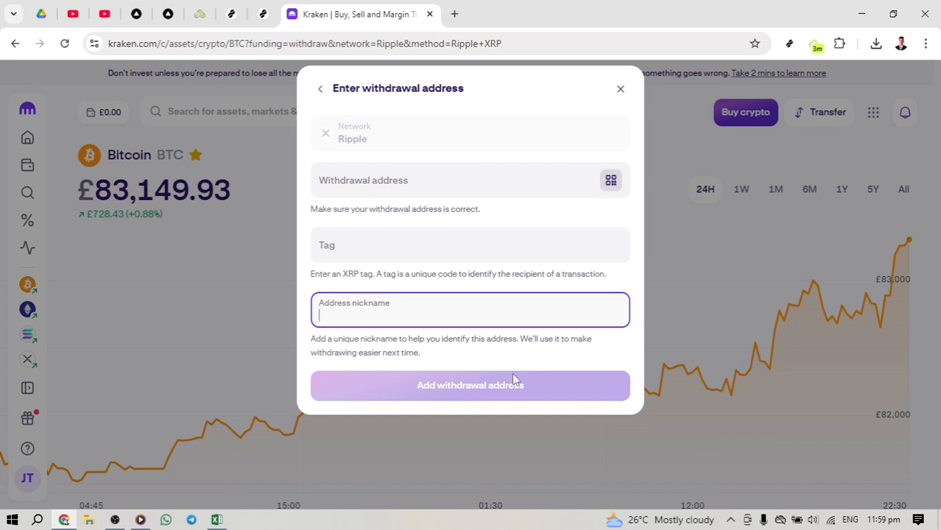
mouse_move(486, 381)
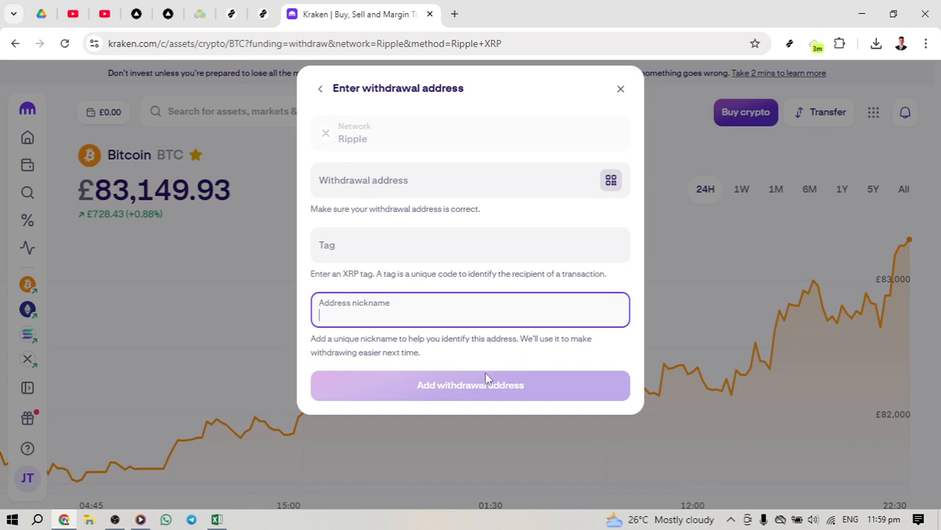